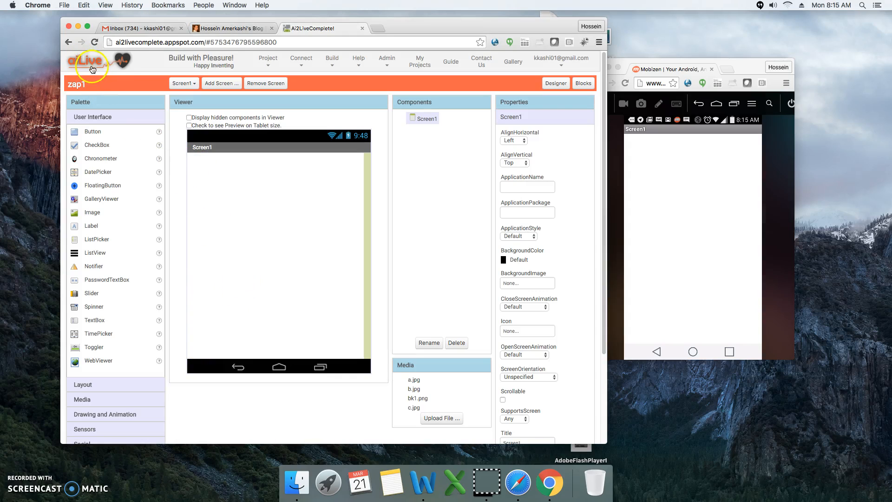
mouse_move(263, 205)
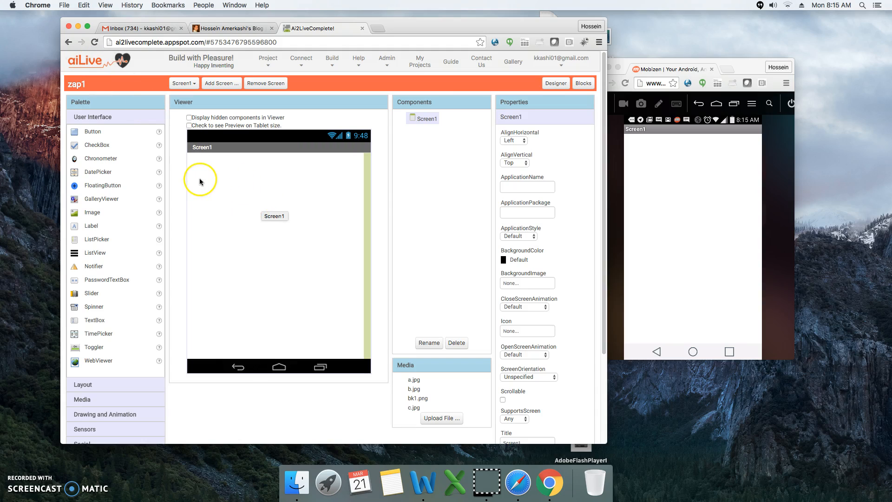
mouse_move(191, 169)
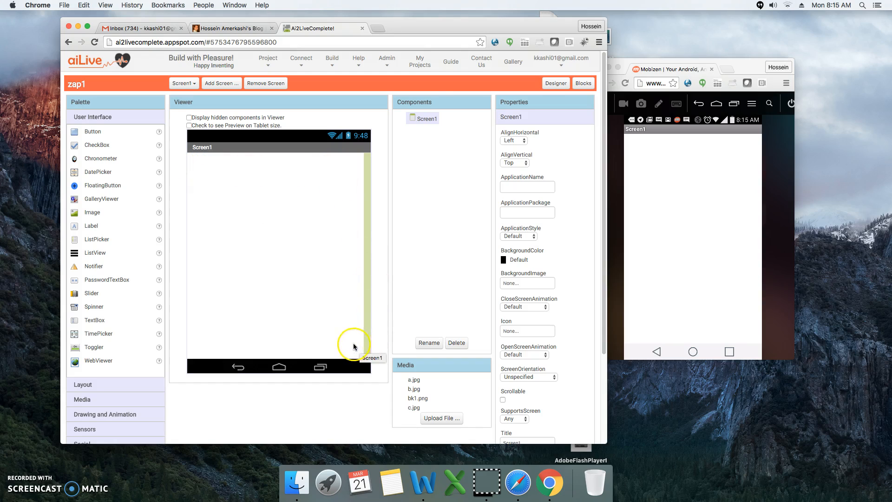
mouse_move(268, 189)
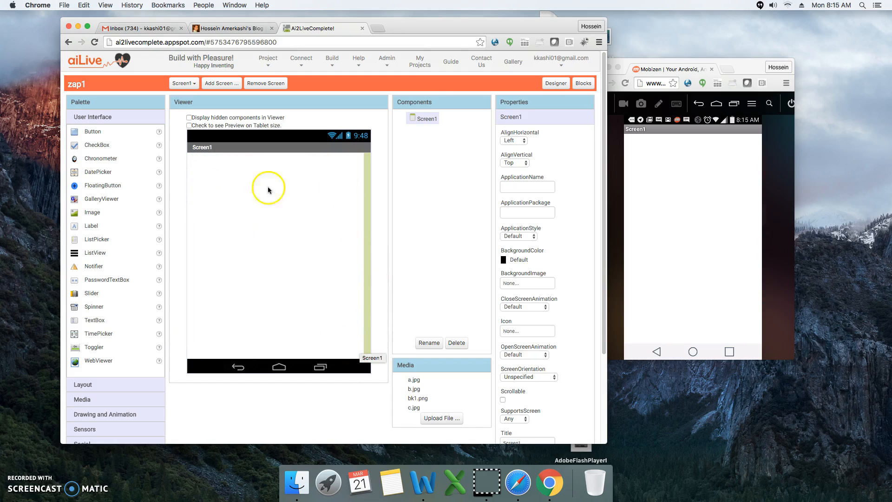
mouse_move(245, 287)
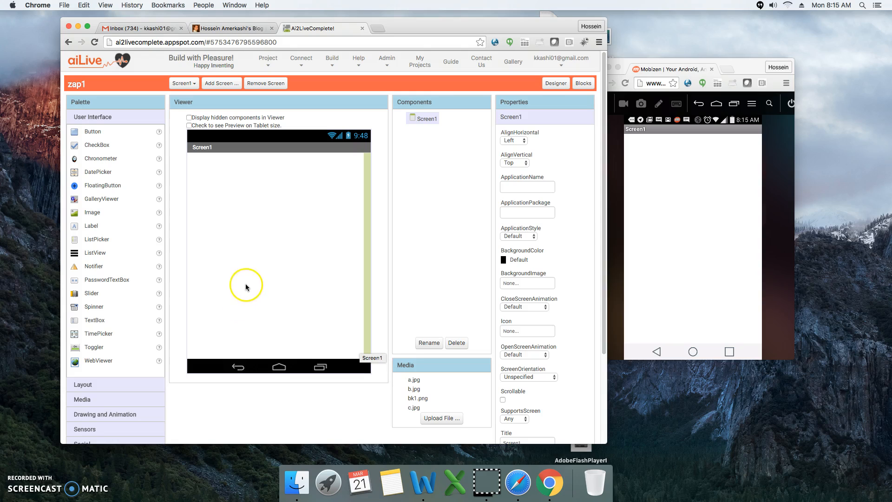
mouse_move(249, 260)
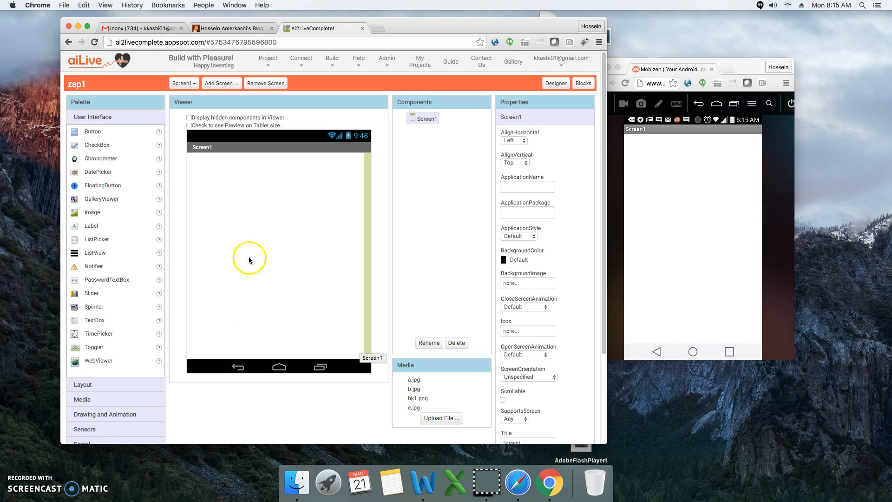
Switch to the WordPress blog post announcing aiLive free membership
click(231, 28)
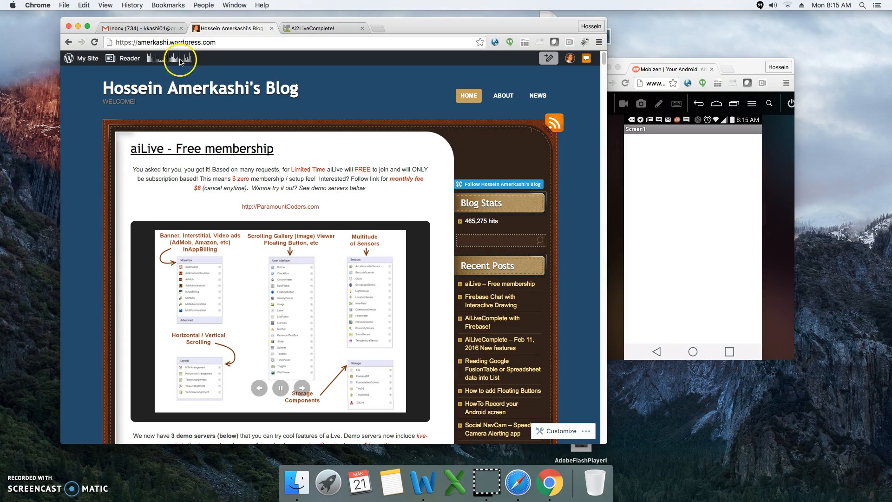
mouse_move(182, 59)
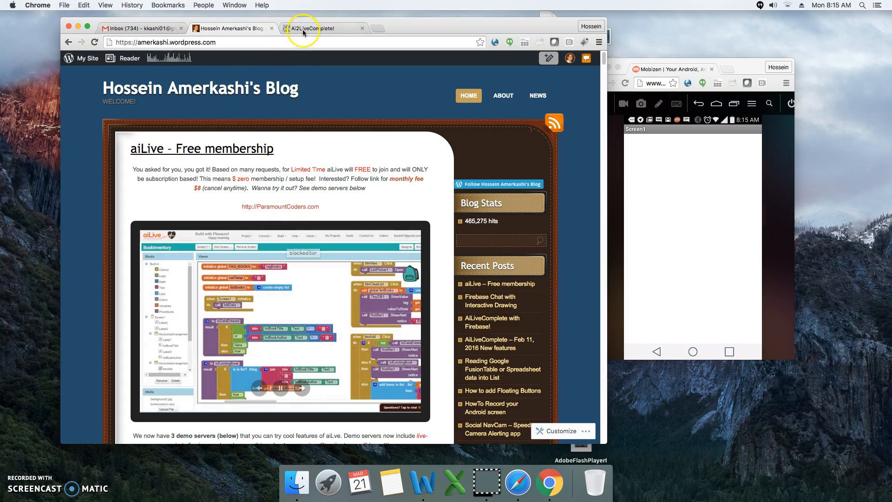
Back in project zap1, set GalleryViewer1's Width to Fill parent
click(322, 28)
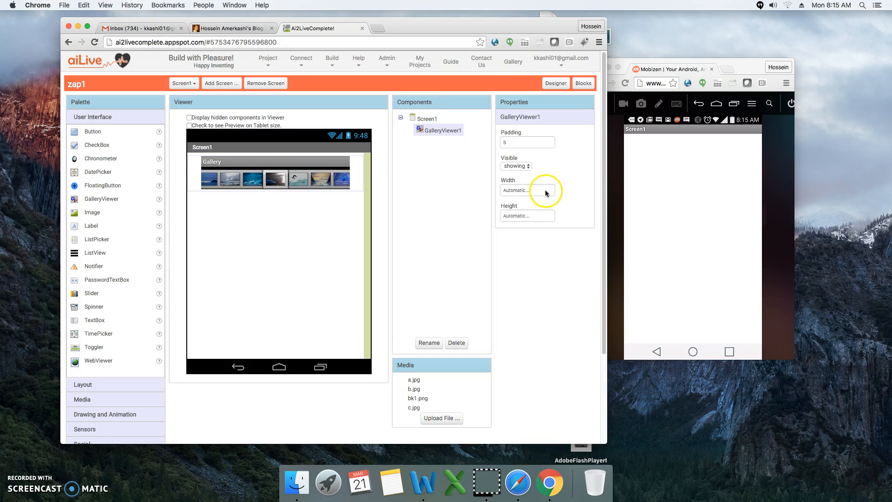
click(527, 190)
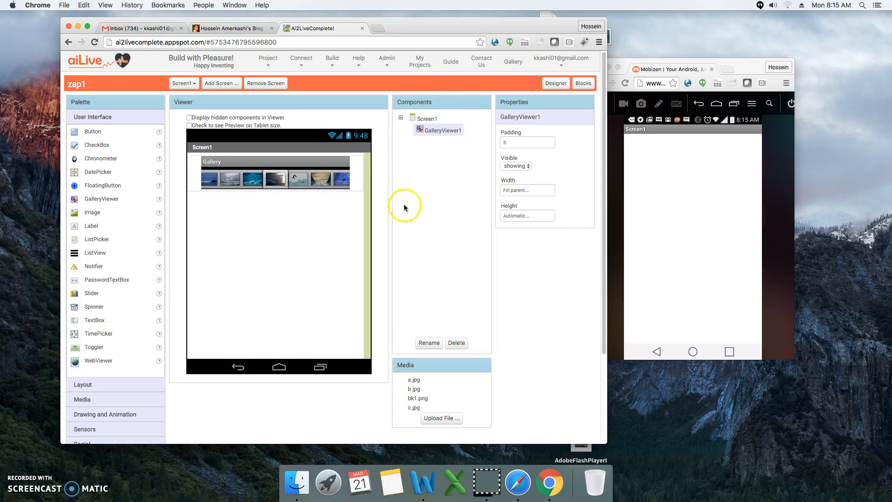
mouse_move(304, 179)
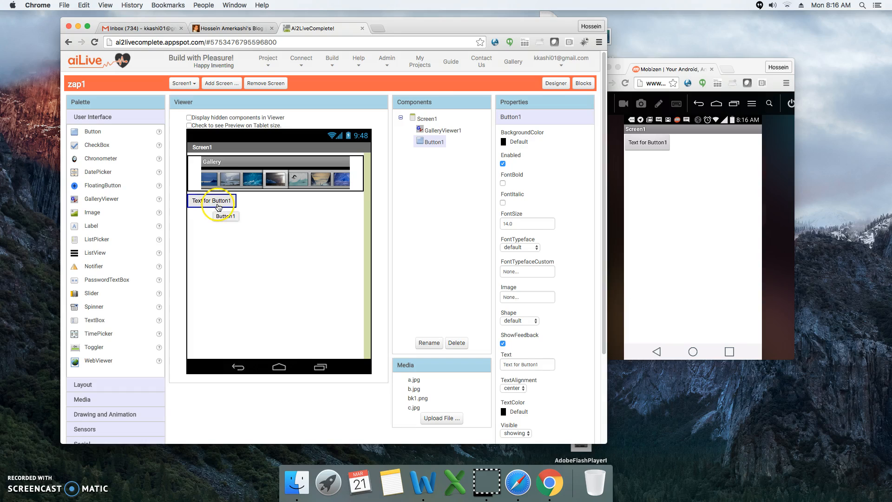
mouse_move(283, 347)
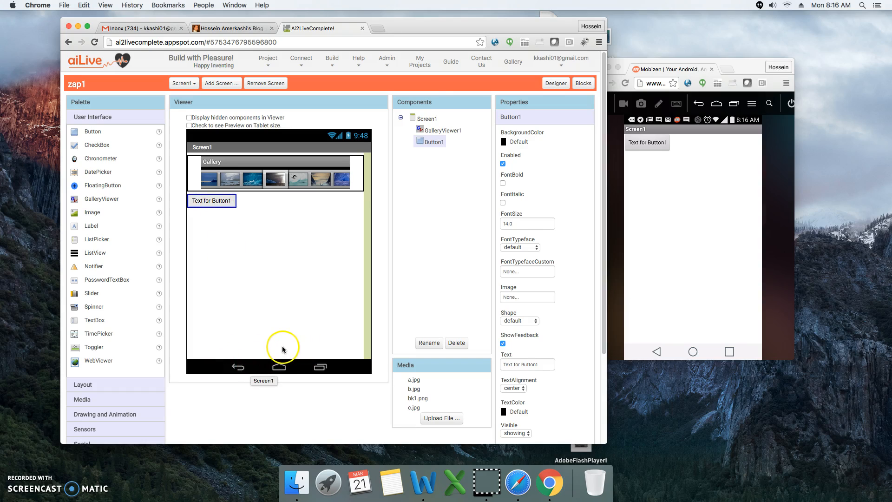
mouse_move(658, 241)
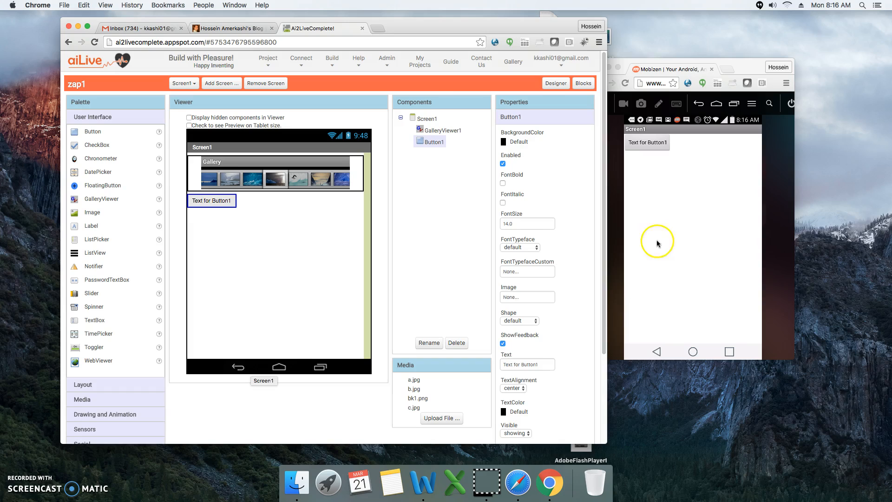
mouse_move(626, 196)
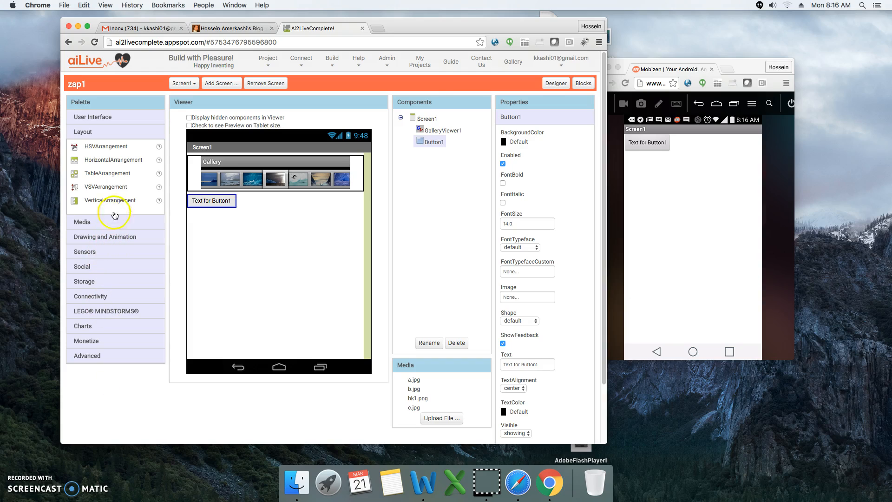
mouse_move(159, 190)
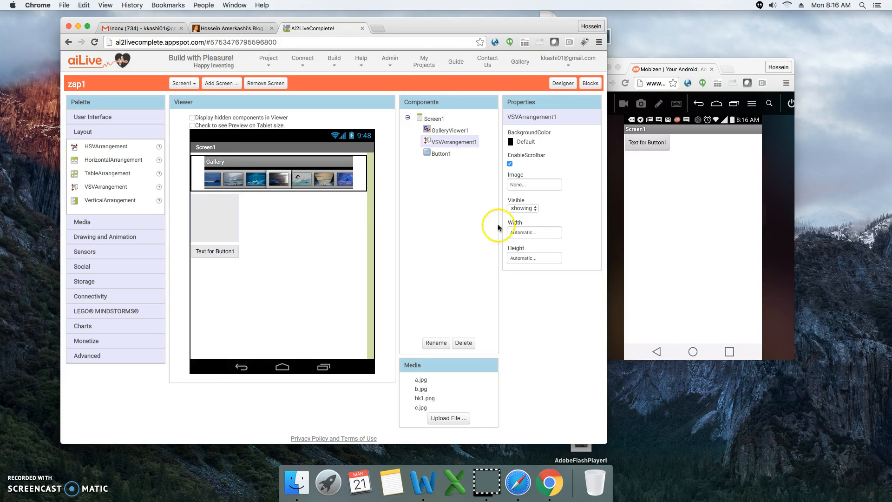
Set VSVArrangement1's Width and Height both to Fill parent
click(534, 232)
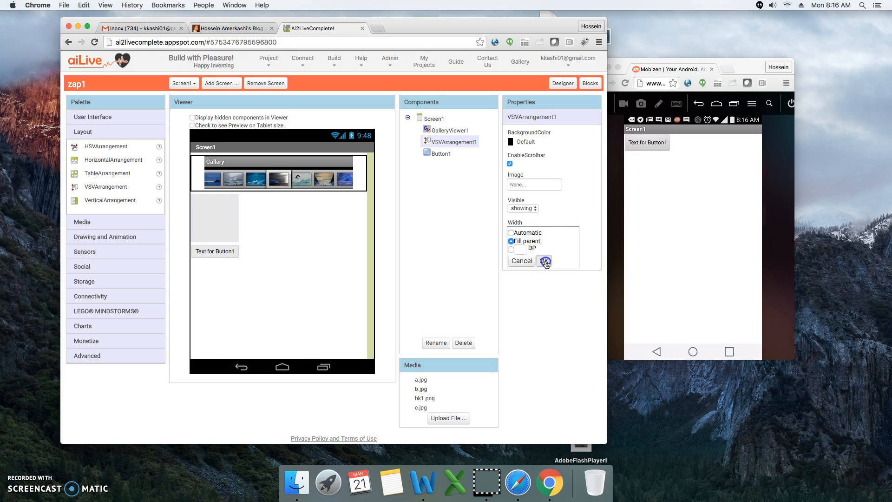
click(543, 261)
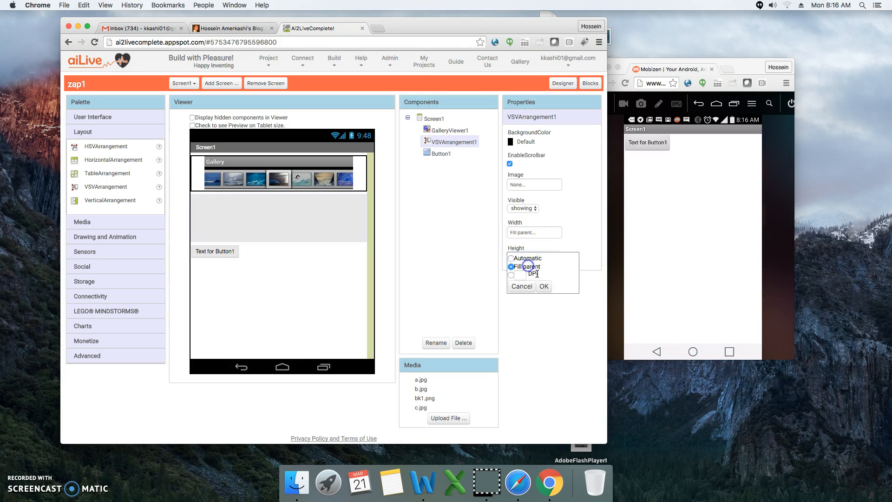
click(543, 286)
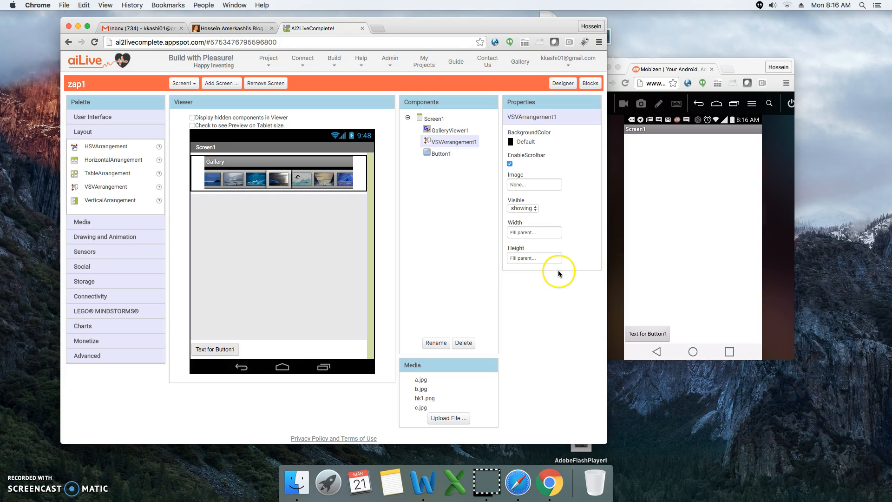
mouse_move(654, 343)
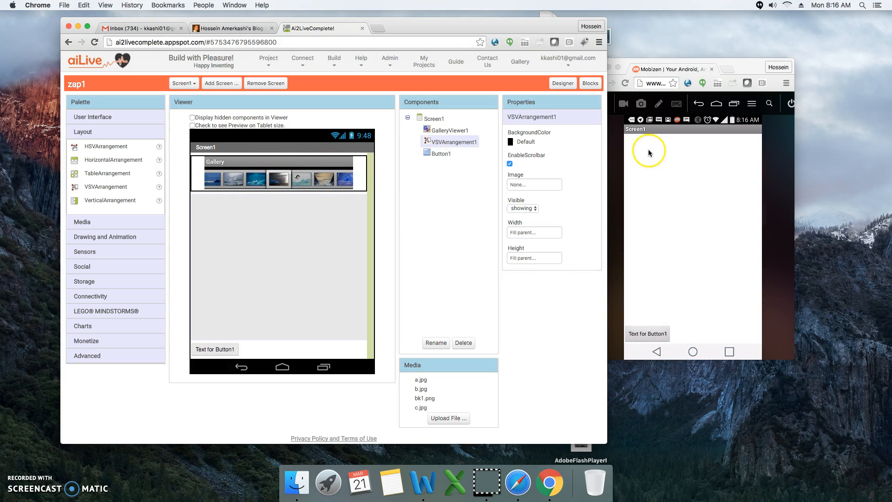
mouse_move(655, 146)
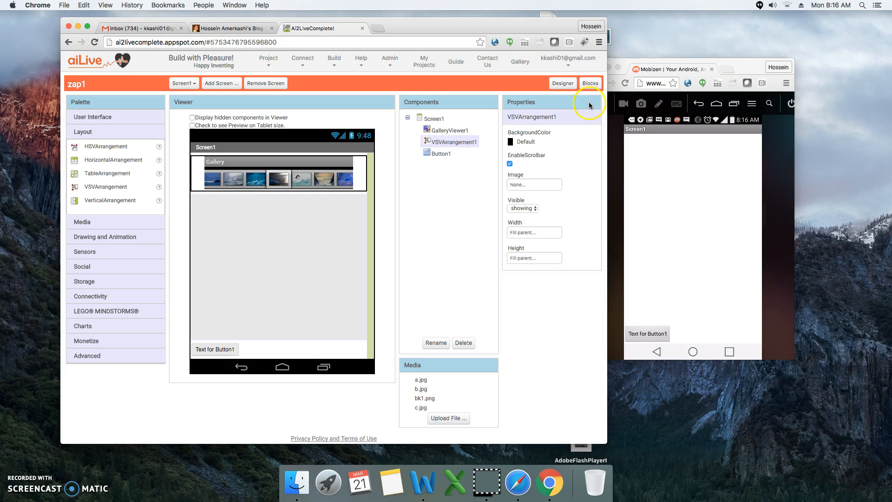
In Blocks, set GalleryViewer1.Images to the jpg list and run it with Do It
click(590, 83)
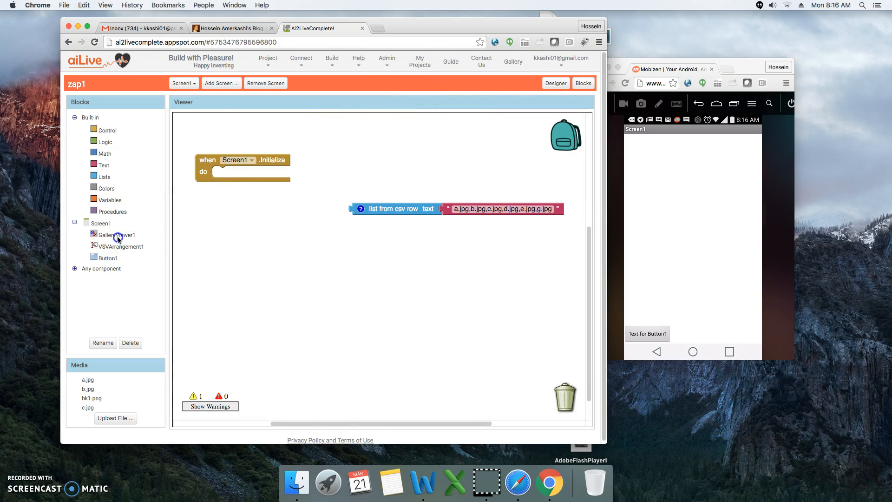
click(116, 234)
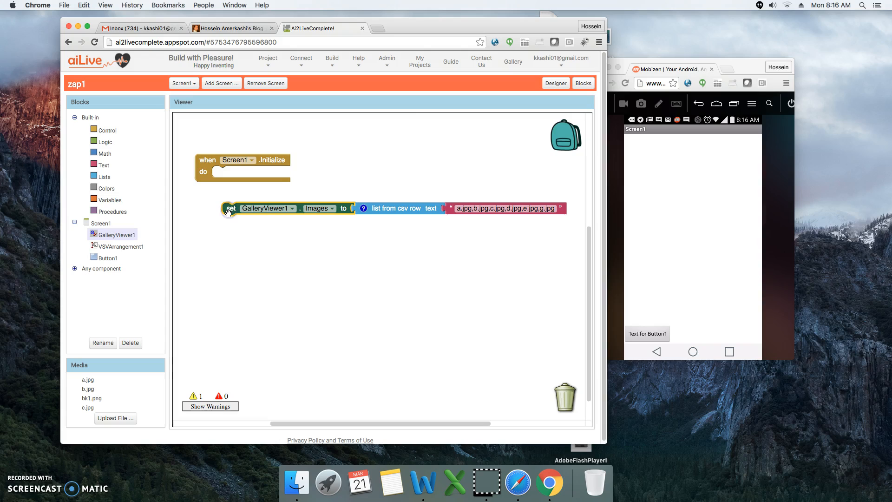
click(498, 208)
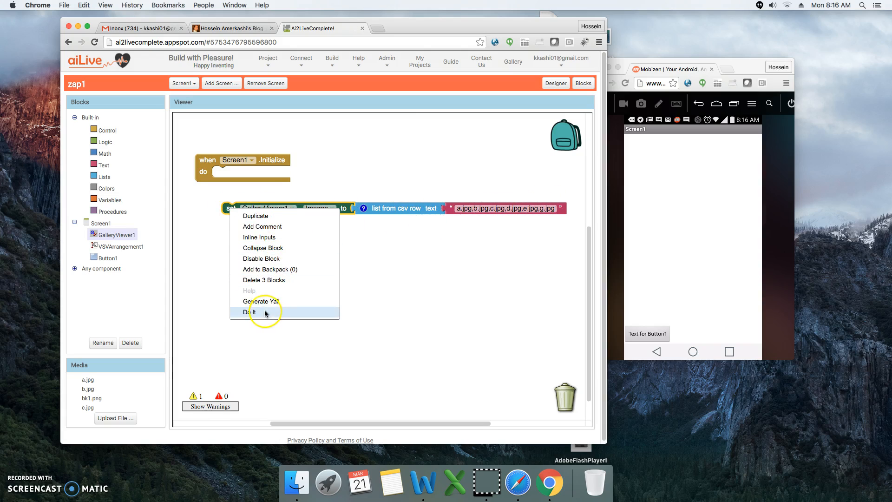
click(248, 312)
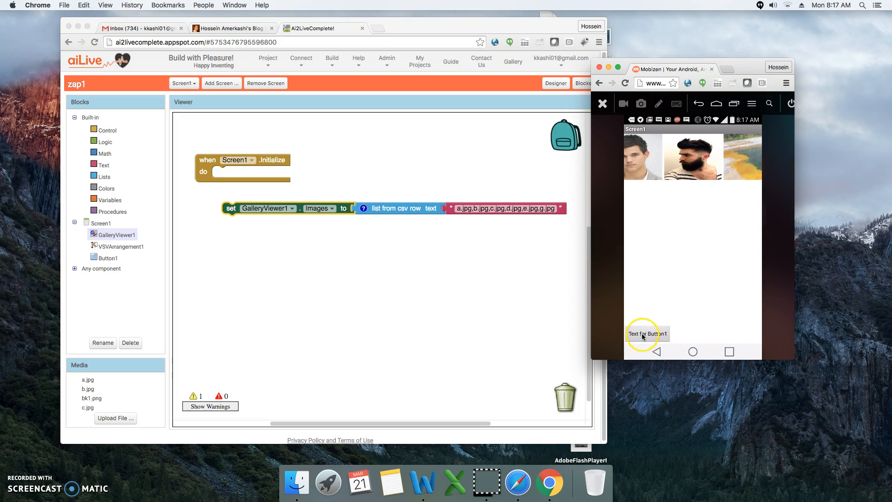
mouse_move(672, 231)
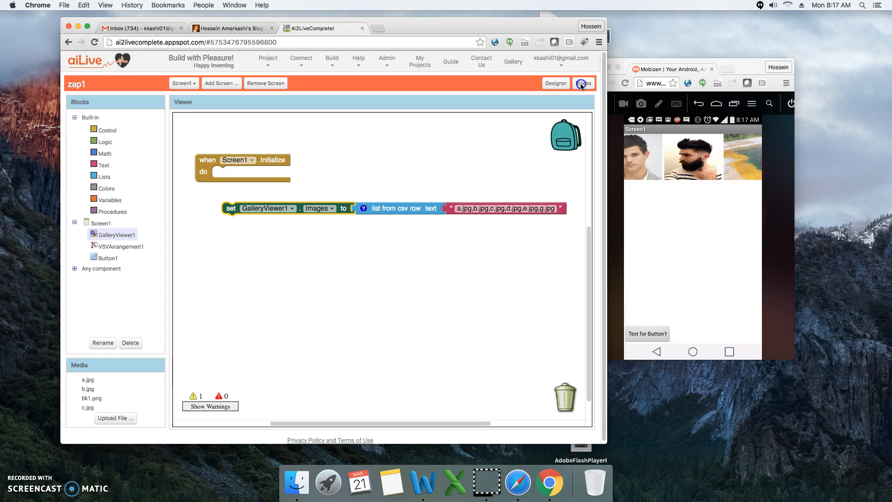
Add Label1 inside VSVArrangement1 and edit its Text with repeated multi-line content
click(562, 84)
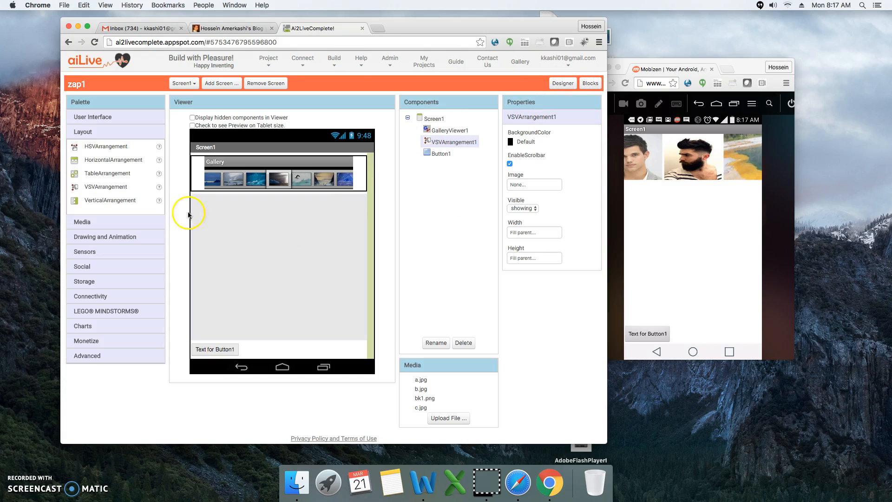
click(92, 116)
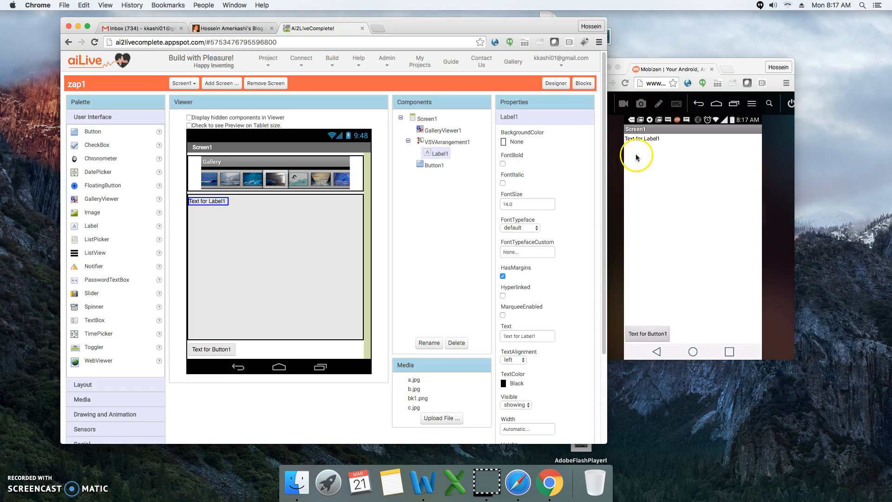
mouse_move(449, 393)
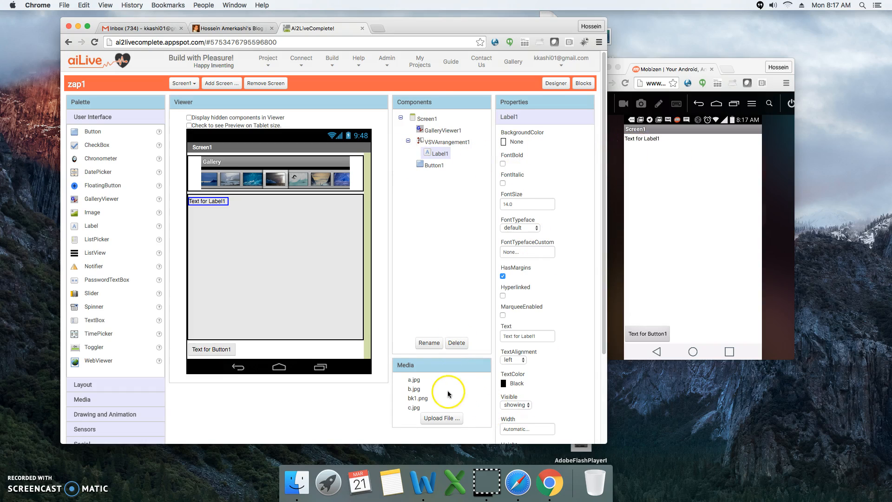
mouse_move(469, 403)
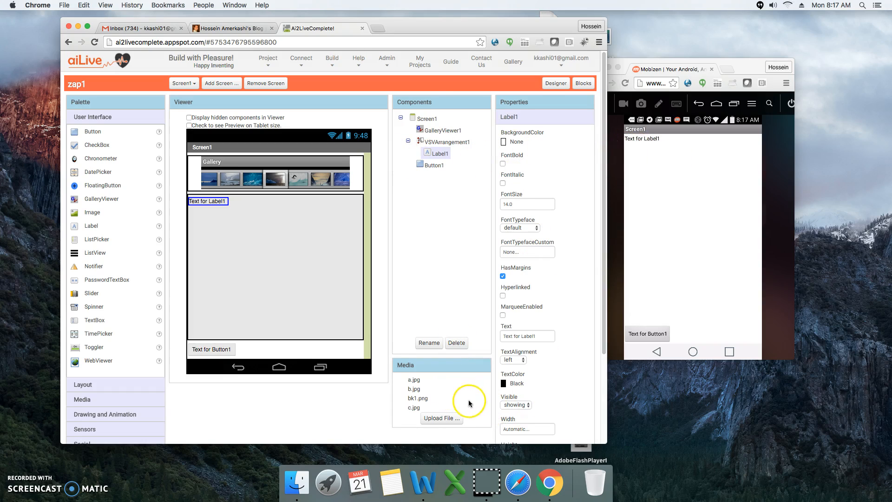
mouse_move(493, 208)
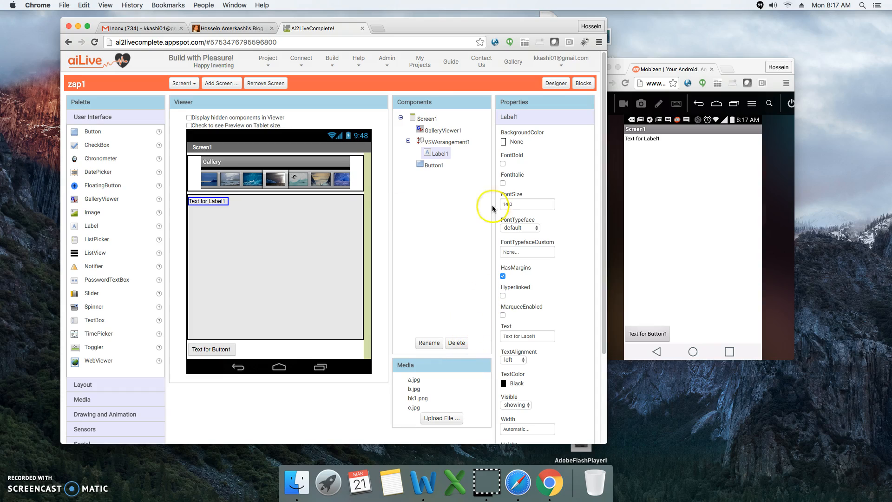
click(524, 336)
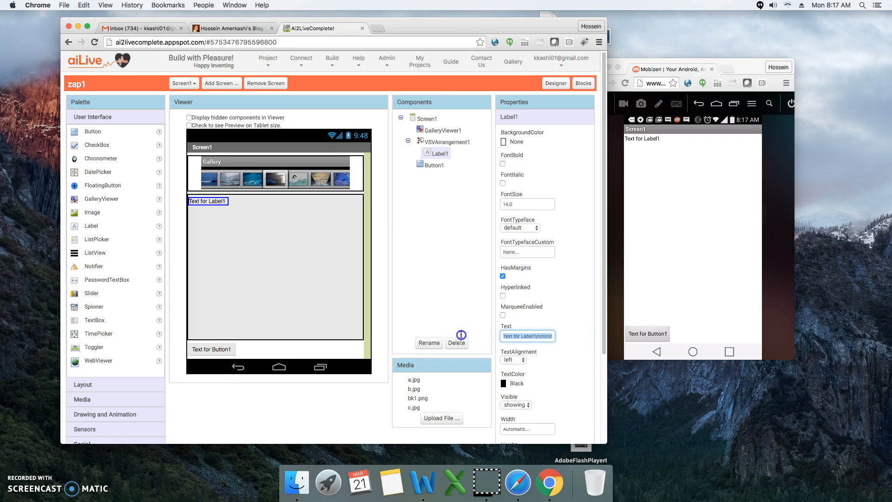
mouse_move(461, 335)
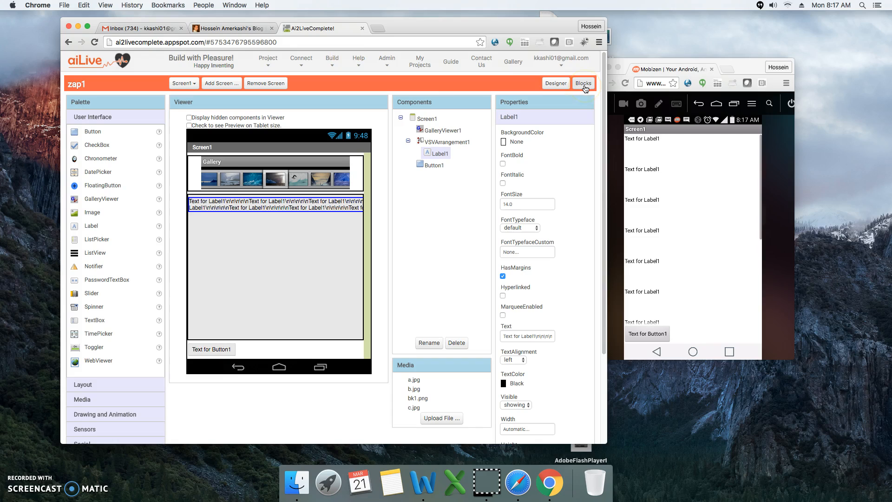
Place the GalleryViewer1.Images block inside when Screen1.Initialize, then switch to the blog tab
click(583, 83)
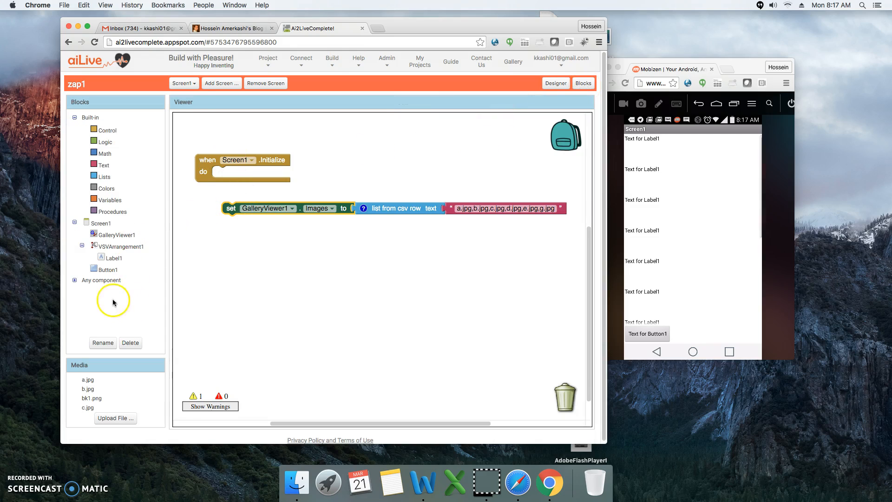
click(101, 222)
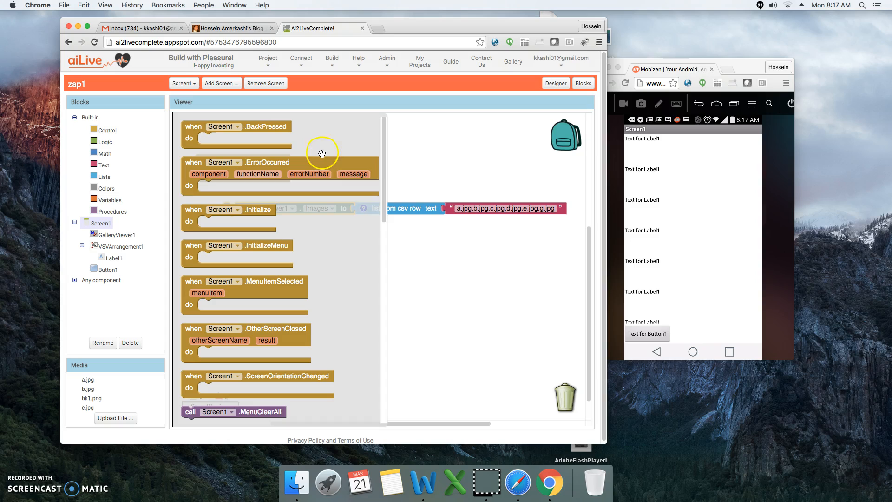
mouse_move(201, 210)
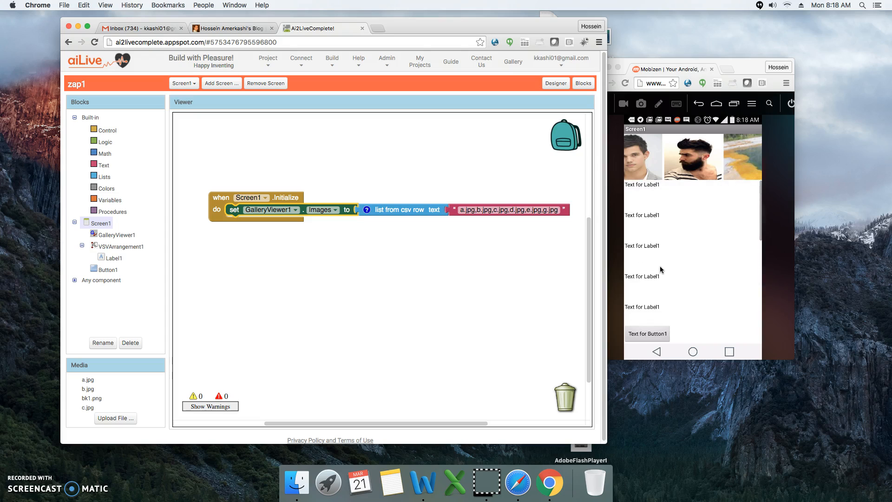
click(693, 166)
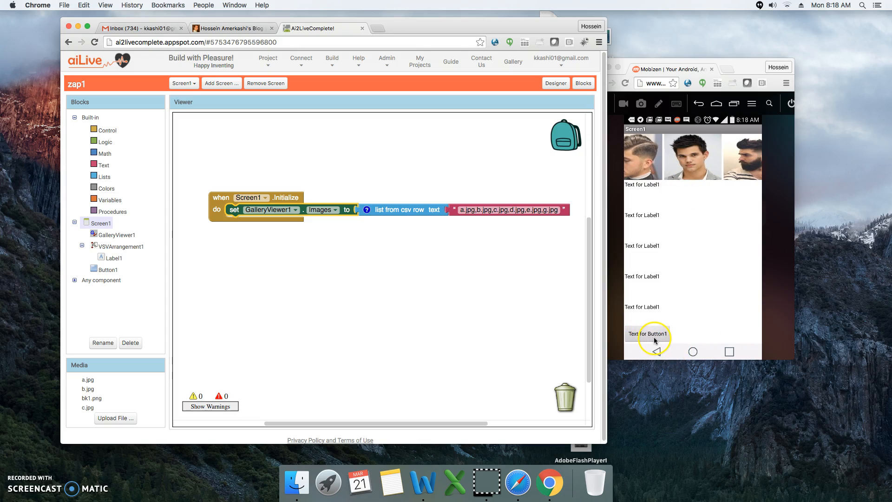
mouse_move(134, 73)
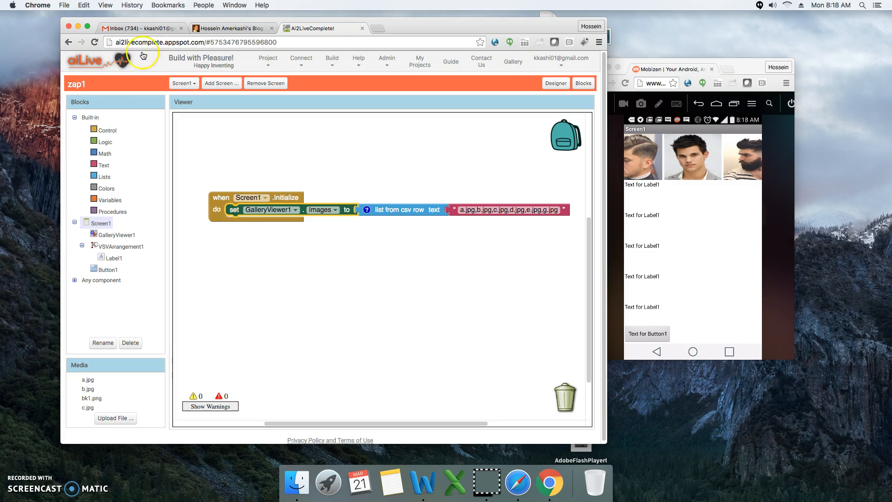
click(231, 28)
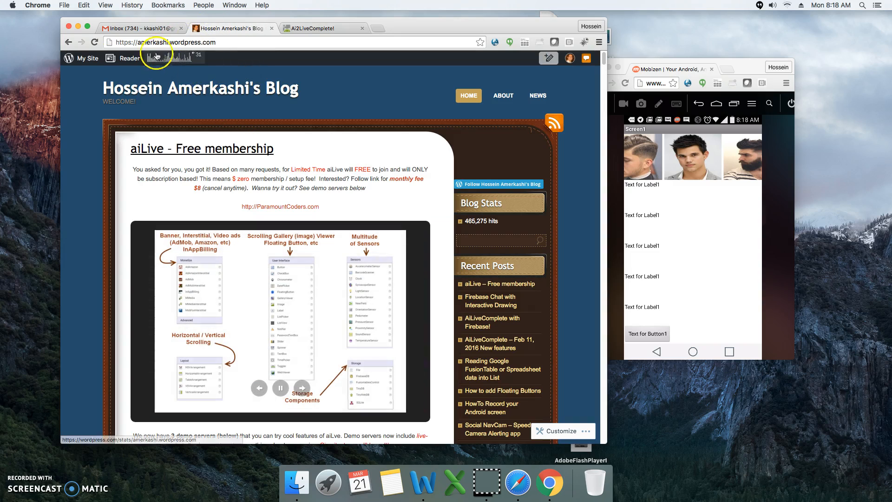